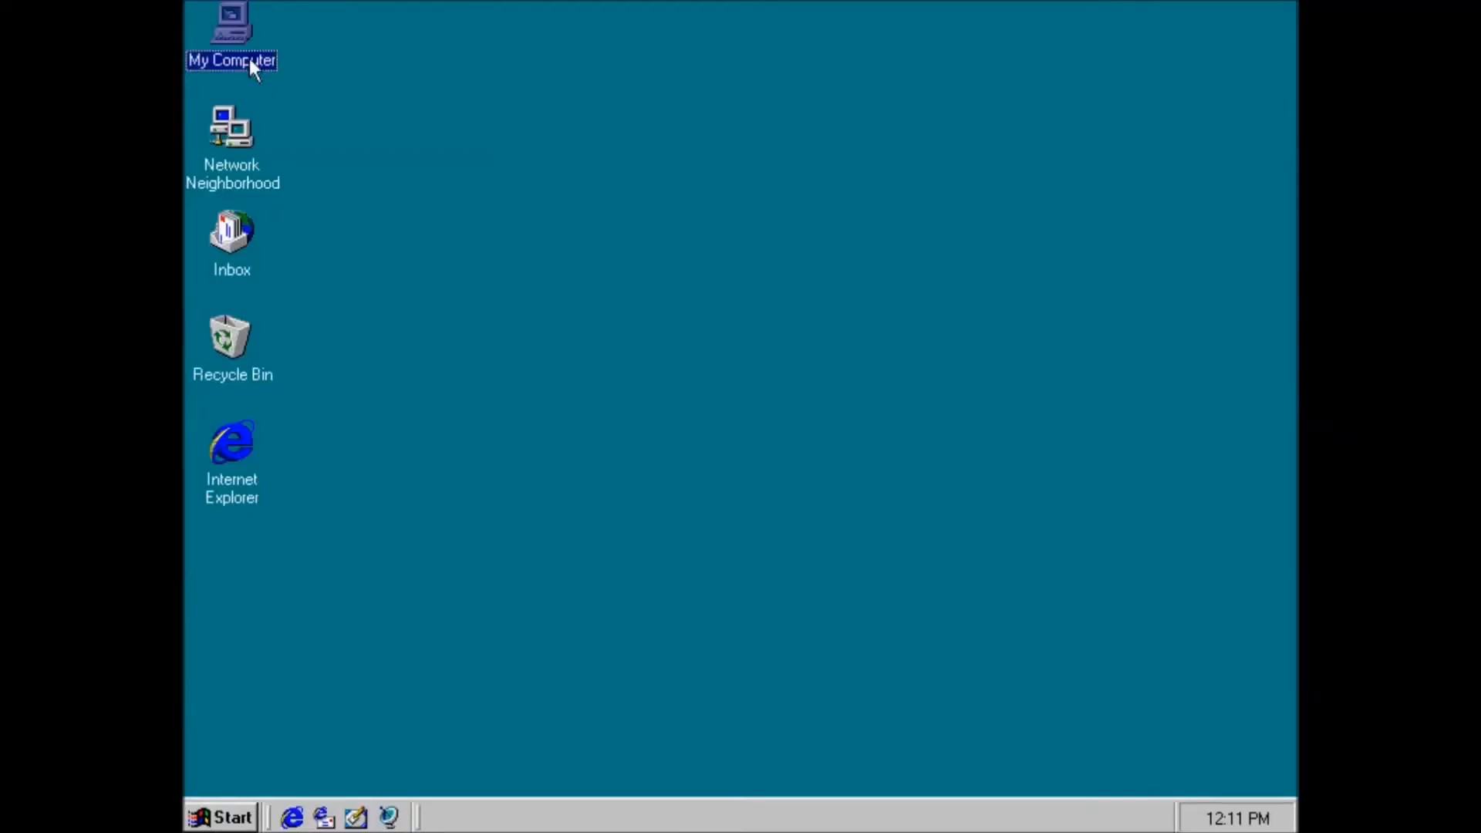
- Launch My Computer from the desktop, leading into the FIX95CPU 3.0 installer in DOS
double_click(232, 28)
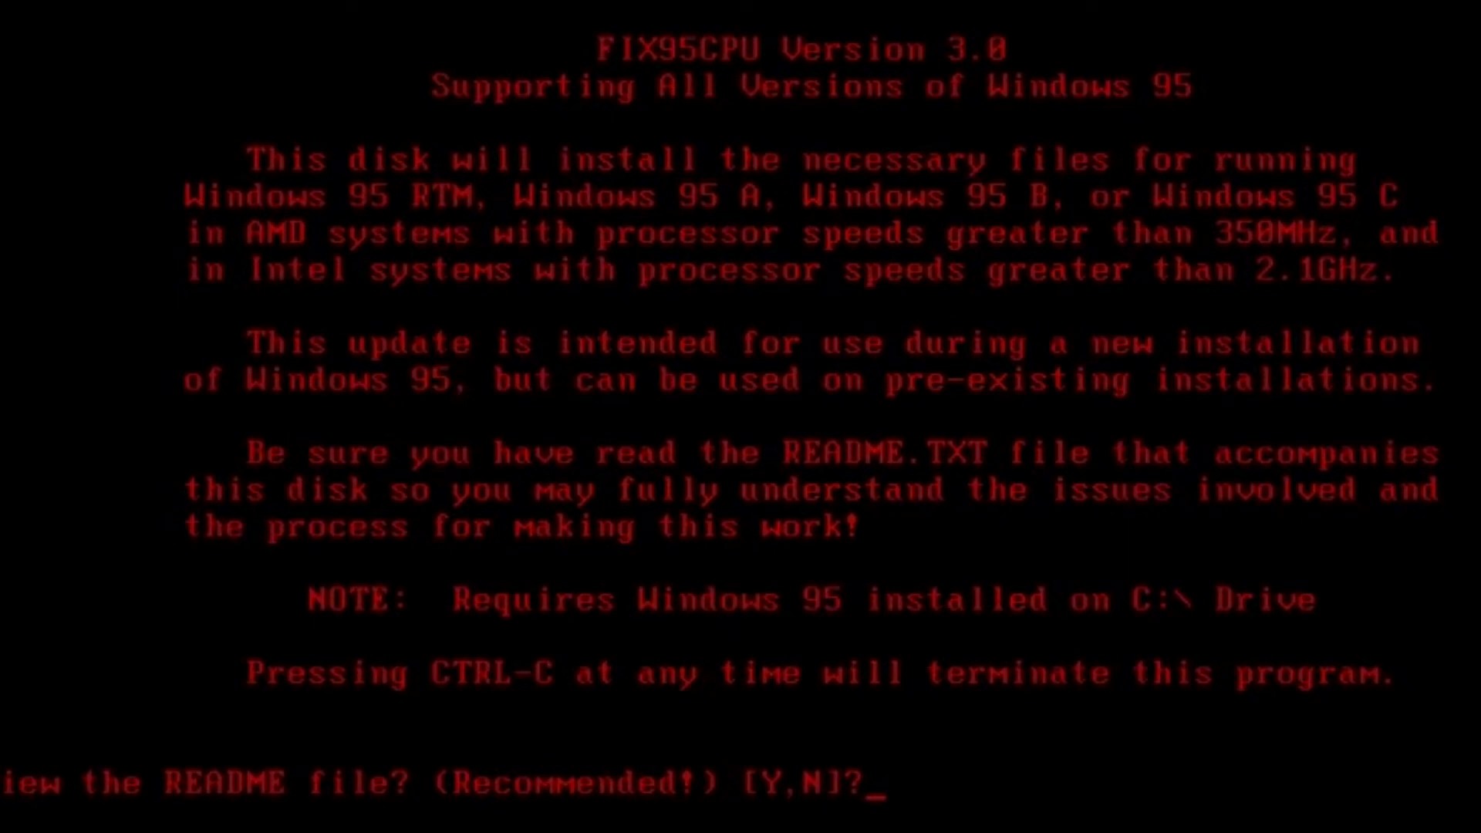
- Answer N to the README prompt so FIX95CPU reports it is ready to install High-Speed Processor Support
type("N")
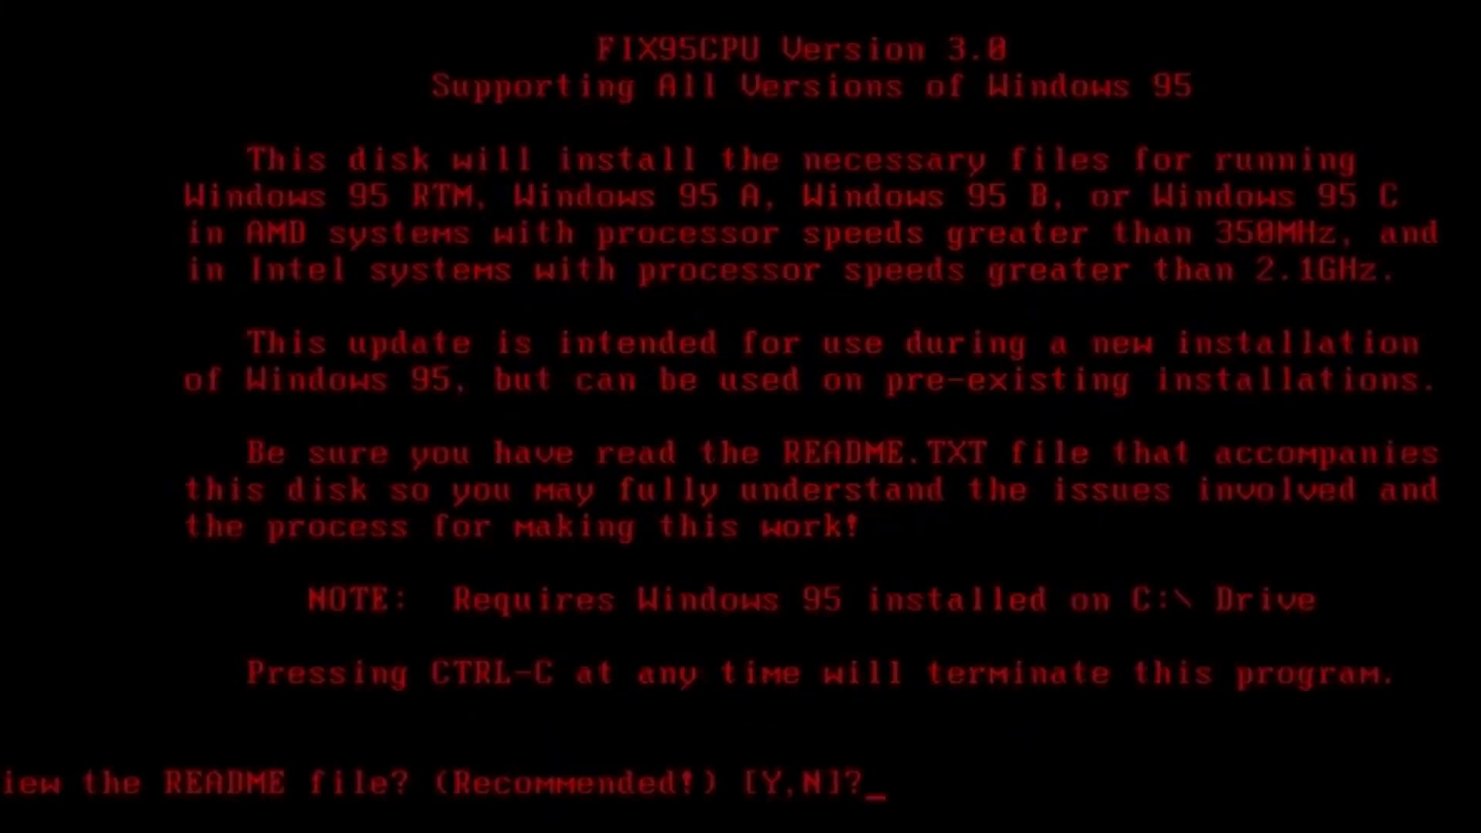
type("N")
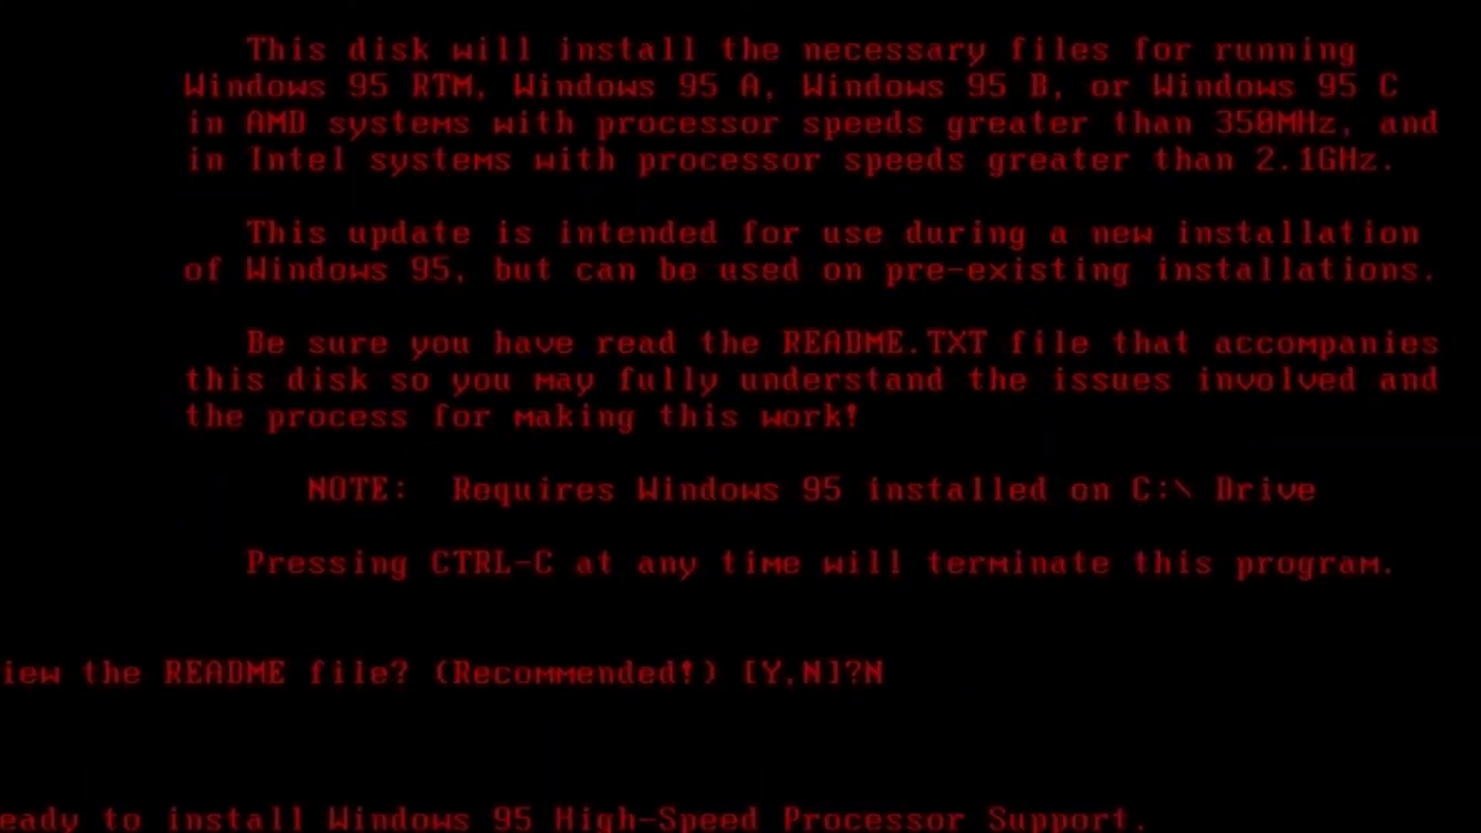